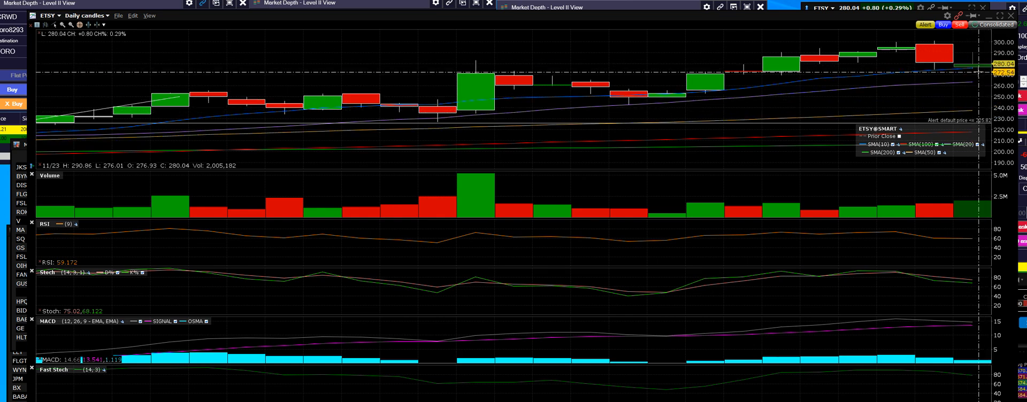
mouse_move(829, 71)
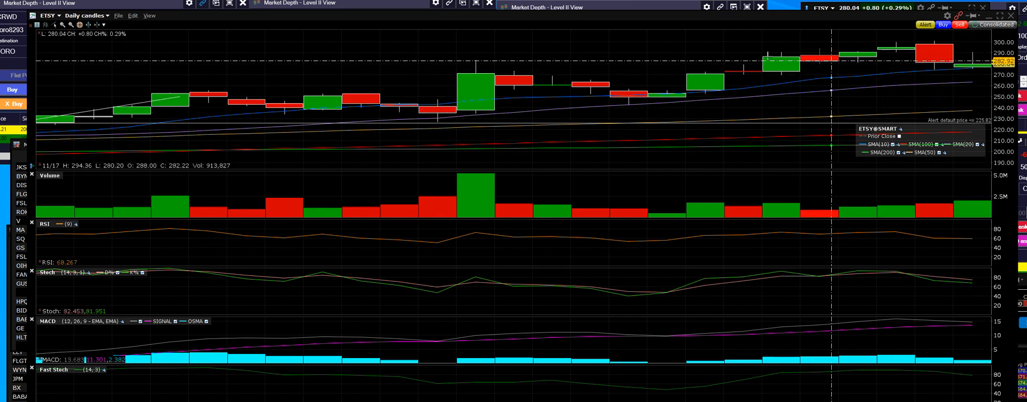